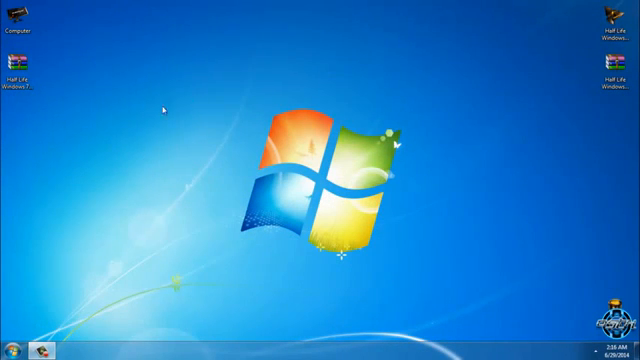
Extract the Half-Life theme archive to its own desktop folder via 7-Zip 'Extract to'.
{"action": "left_click", "coordinate": [22, 70]}
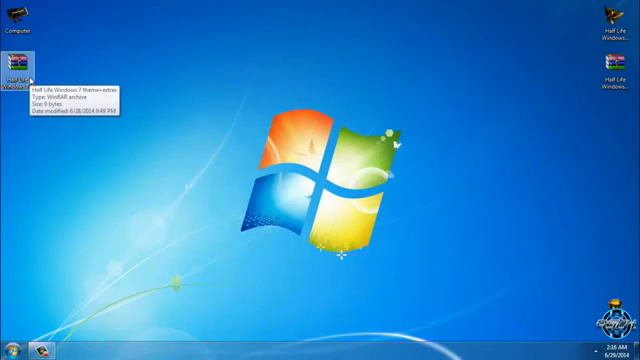
{"action": "right_click", "coordinate": [20, 68]}
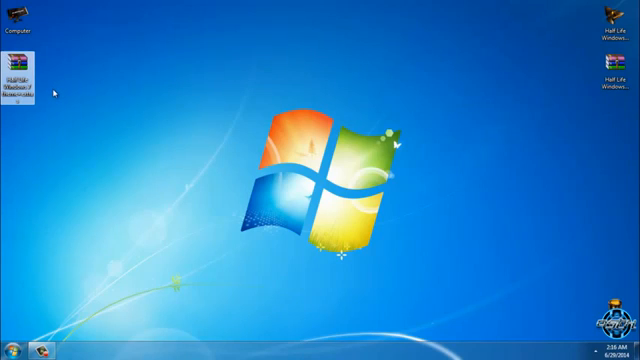
{"action": "right_click", "coordinate": [22, 76]}
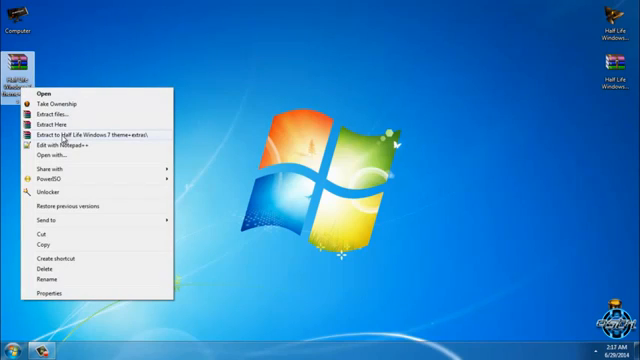
{"action": "mouse_move", "coordinate": [72, 140]}
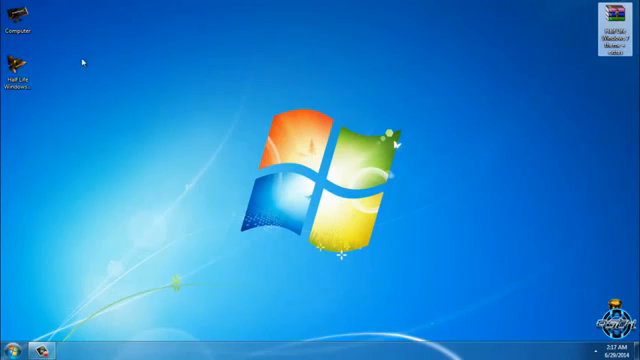
Run the Half-Life Windows 7 Theme application from the Theme folder installation folder.
{"action": "double_click", "coordinate": [20, 68]}
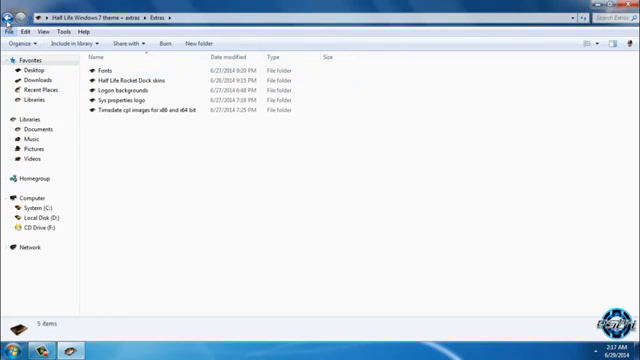
{"action": "left_click", "coordinate": [130, 80]}
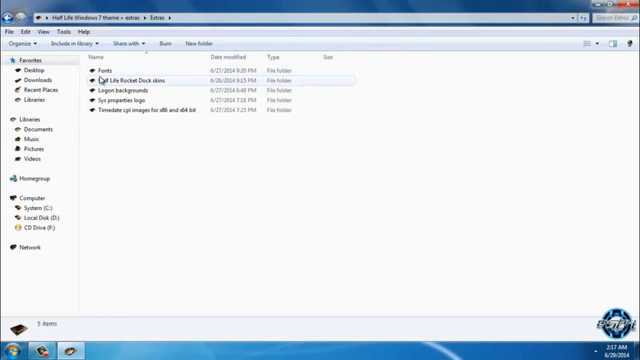
{"action": "double_click", "coordinate": [110, 72]}
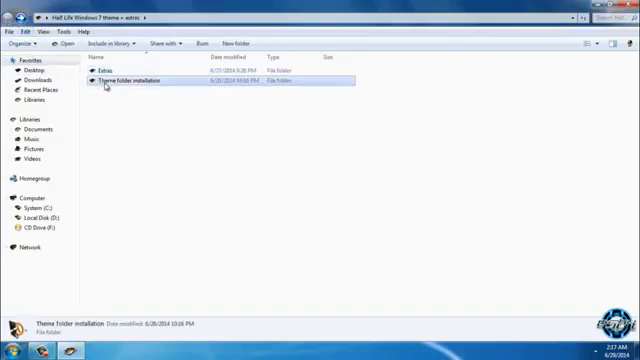
{"action": "double_click", "coordinate": [140, 88]}
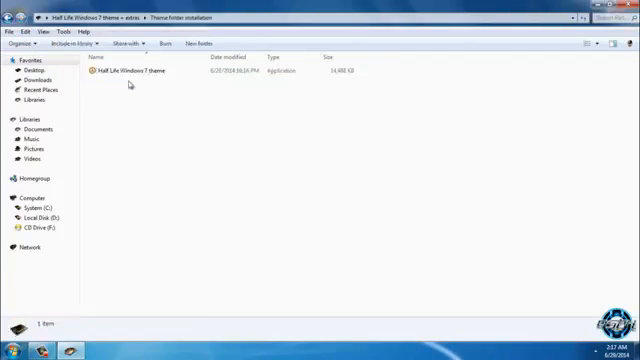
{"action": "double_click", "coordinate": [140, 74]}
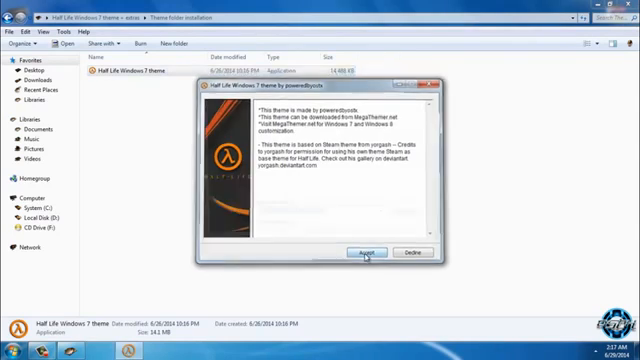
Apply the Half-Life theme so the wallpaper and RocketDock load.
{"action": "left_click", "coordinate": [366, 254]}
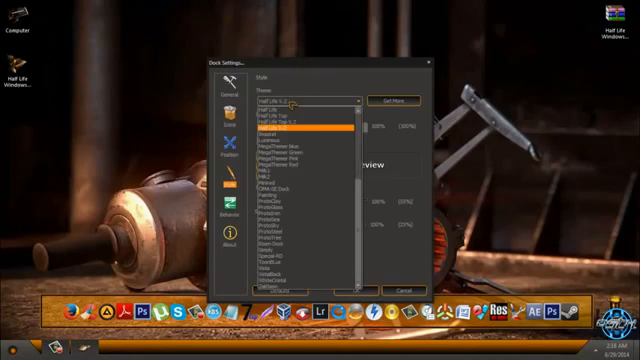
Confirm the RocketDock Dock Settings and show the Extras folder.
{"action": "left_click", "coordinate": [300, 104]}
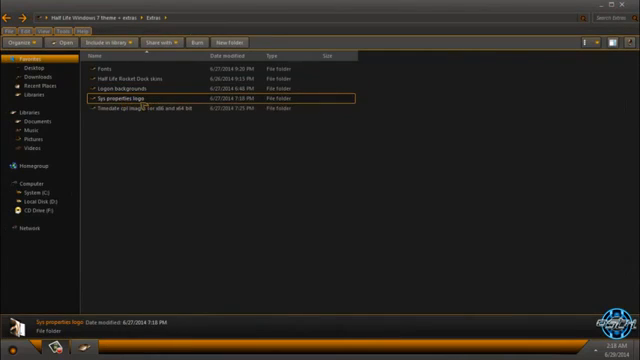
Run the Logo Changer, allow it, and choose the Half-Life logo for system properties.
{"action": "double_click", "coordinate": [124, 100]}
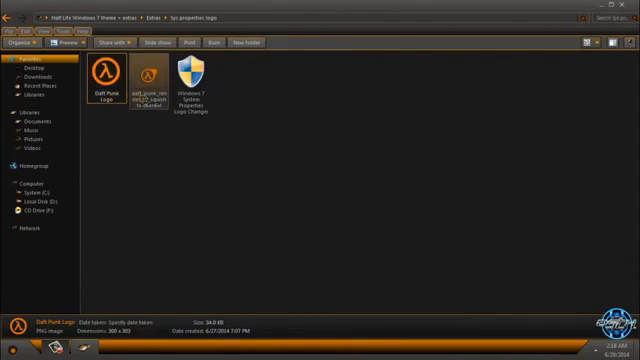
{"action": "left_click", "coordinate": [192, 82]}
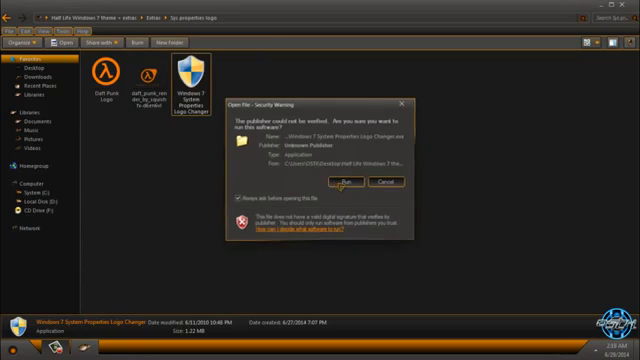
{"action": "left_click", "coordinate": [344, 180]}
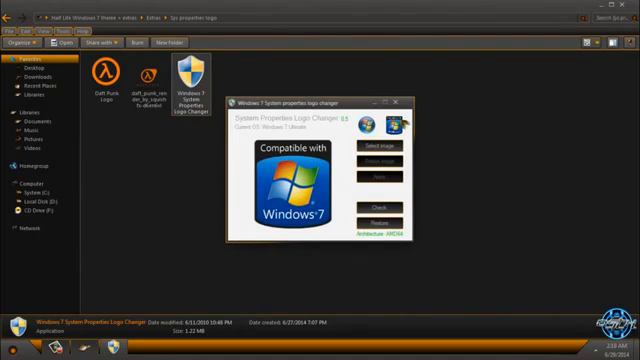
{"action": "right_click", "coordinate": [156, 68]}
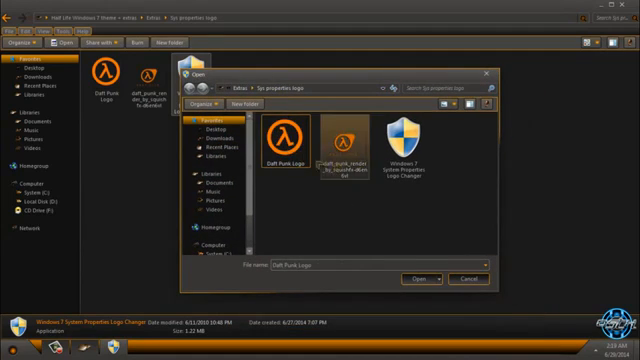
{"action": "left_click", "coordinate": [276, 136]}
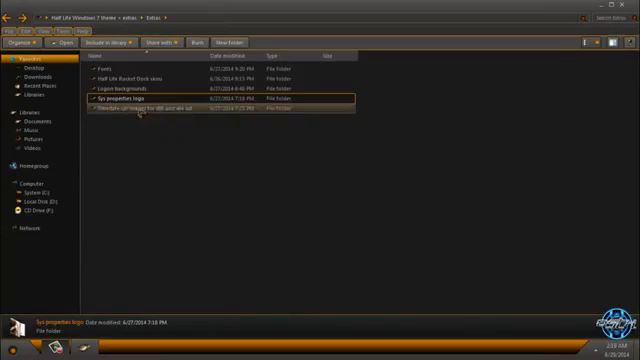
Browse the images for x86 and x64 folder, then return to the Half-Life desktop.
{"action": "left_click", "coordinate": [150, 116]}
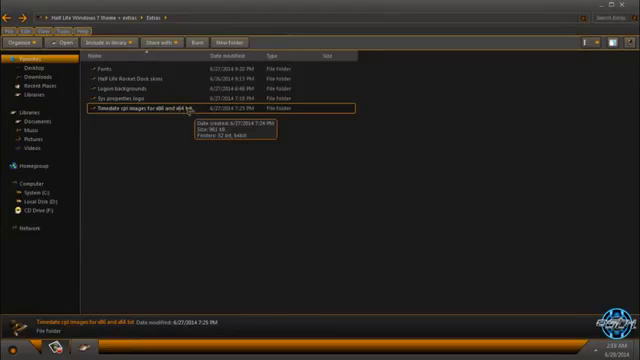
{"action": "mouse_move", "coordinate": [158, 120]}
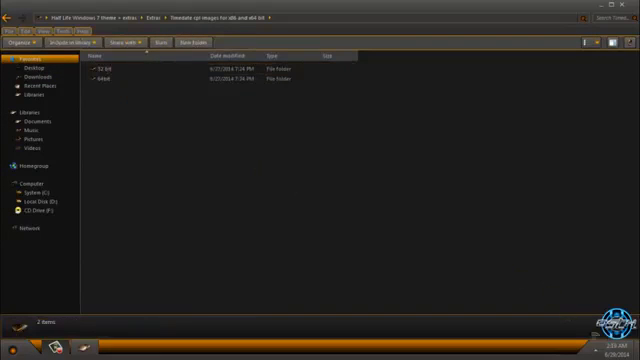
{"action": "left_click", "coordinate": [604, 348]}
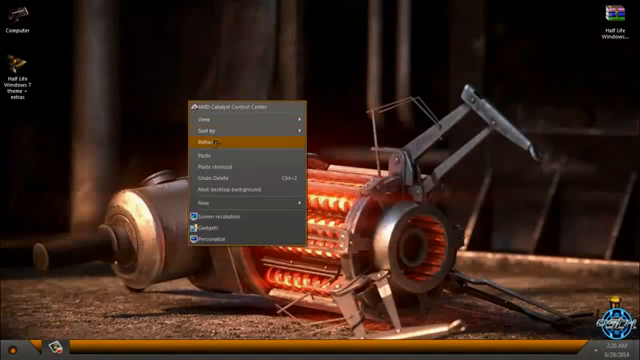
Refresh, log off and back in to load the lambda wallpaper, then check Control Panel.
{"action": "left_click", "coordinate": [10, 344]}
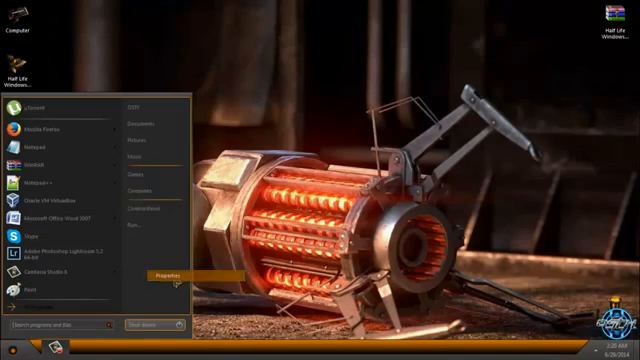
{"action": "left_click", "coordinate": [164, 268]}
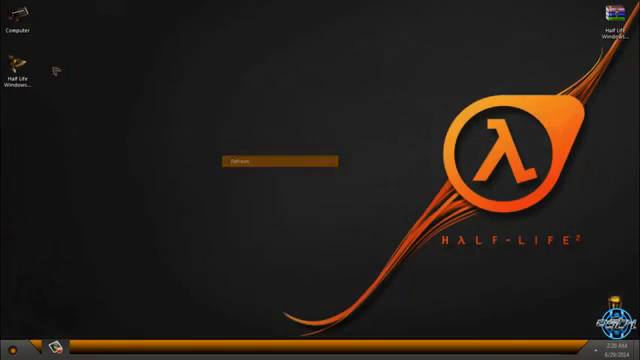
{"action": "double_click", "coordinate": [24, 28]}
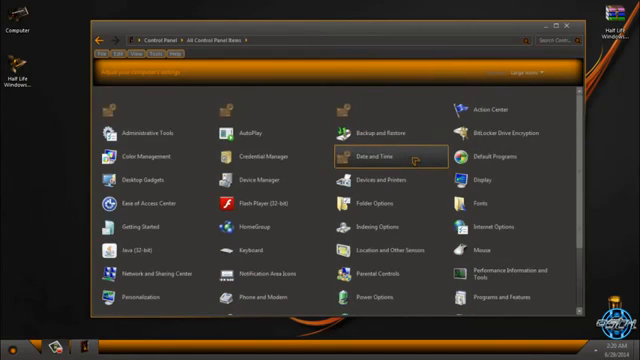
{"action": "left_click", "coordinate": [524, 72]}
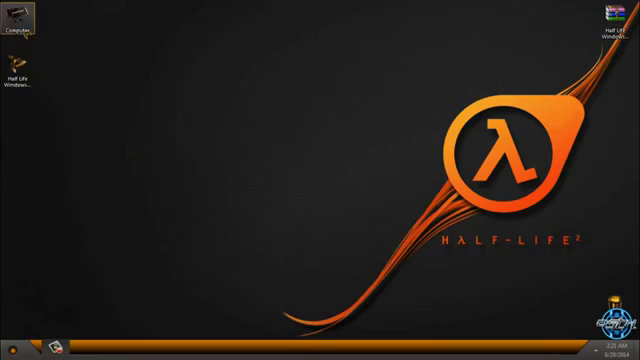
{"action": "double_click", "coordinate": [20, 28]}
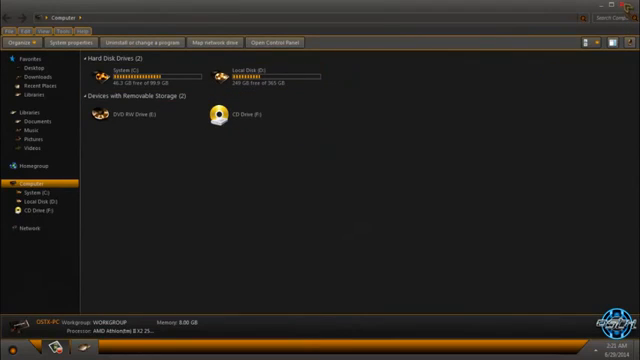
{"action": "left_click", "coordinate": [12, 352]}
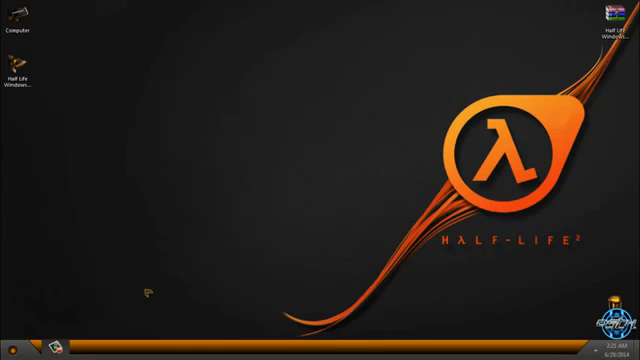
{"action": "mouse_move", "coordinate": [188, 132]}
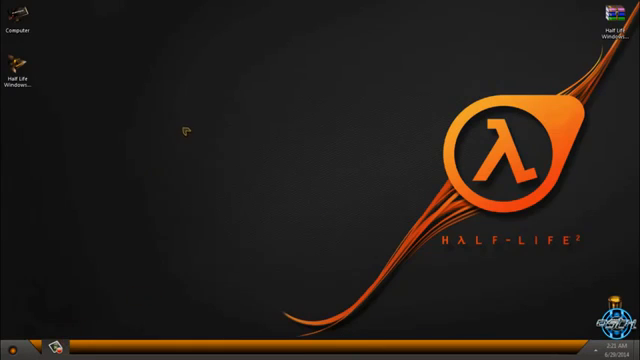
Choose the Half-Life gravity gun wallpaper in Desktop Background and save changes.
{"action": "right_click", "coordinate": [180, 132]}
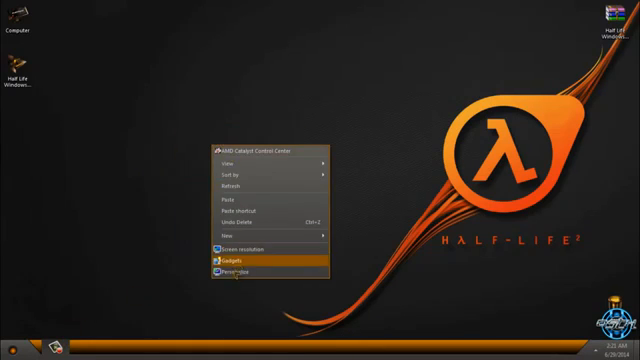
{"action": "left_click", "coordinate": [236, 272]}
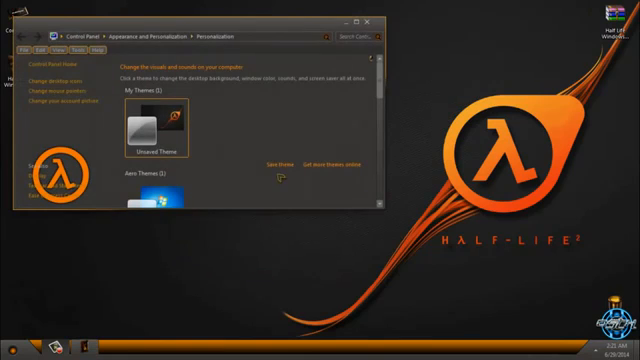
{"action": "left_click", "coordinate": [360, 18]}
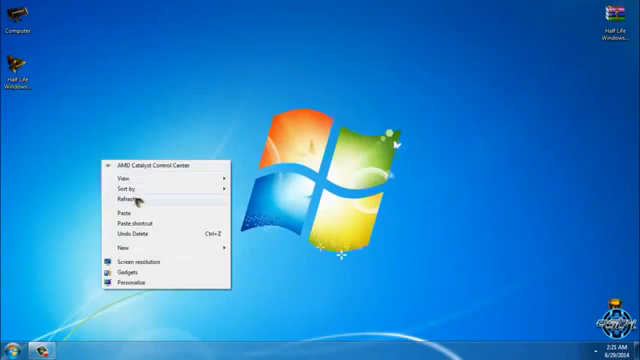
{"action": "left_click", "coordinate": [132, 280]}
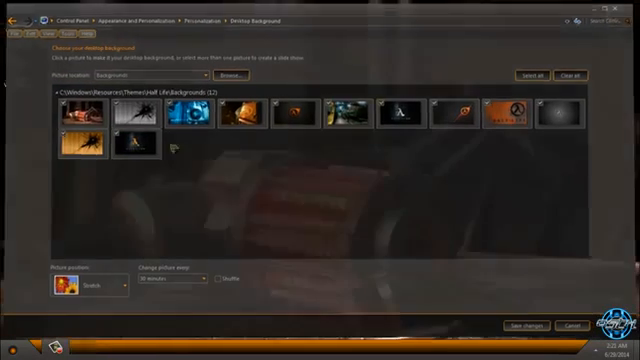
{"action": "left_click", "coordinate": [528, 328]}
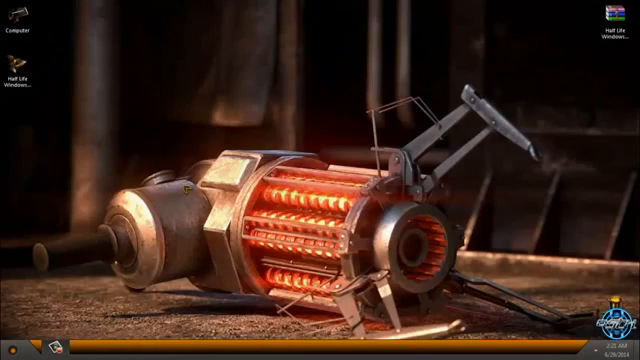